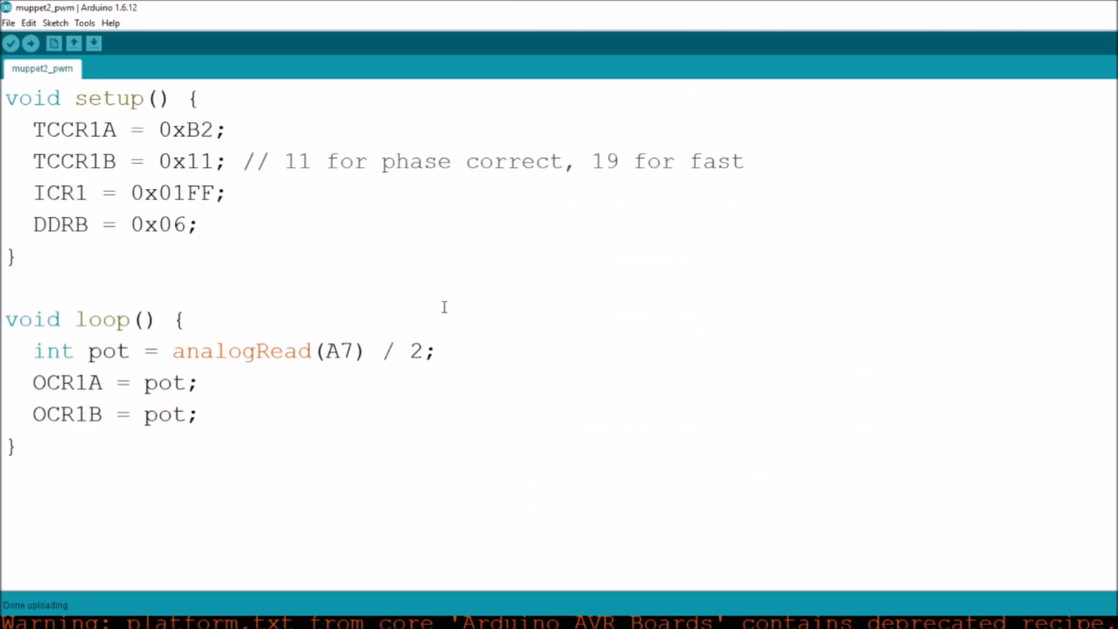
mouse_move(381, 257)
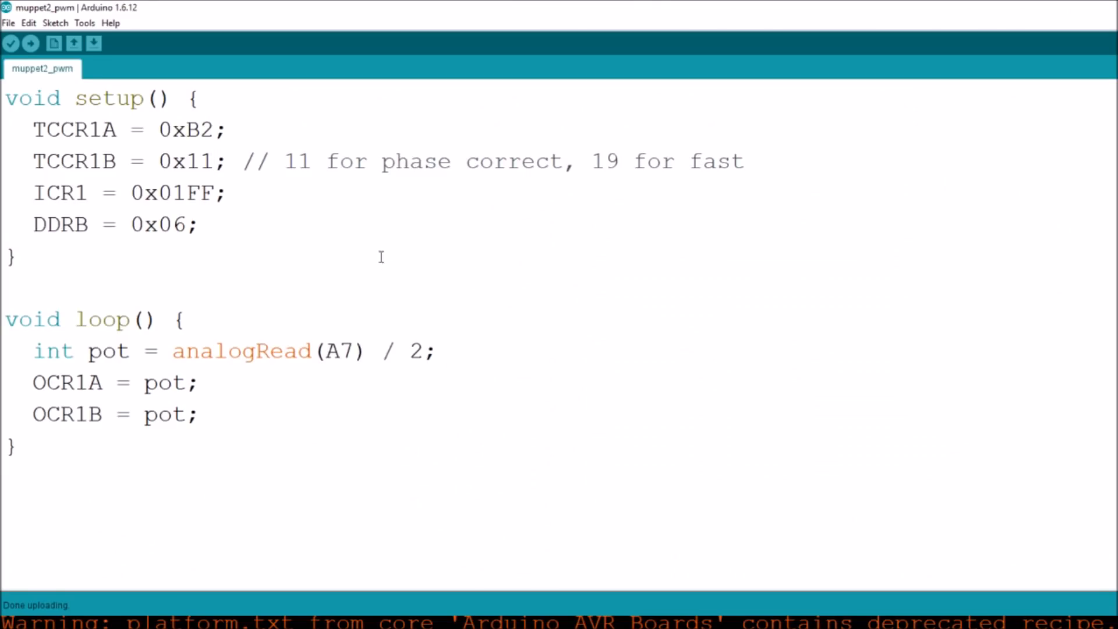
mouse_move(356, 251)
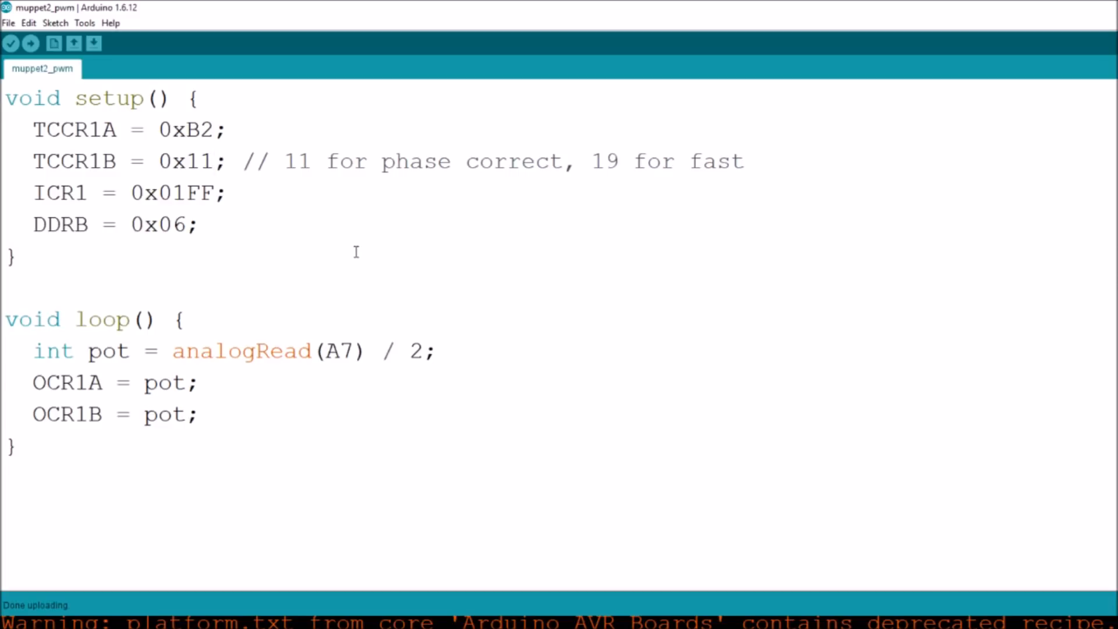
mouse_move(381, 224)
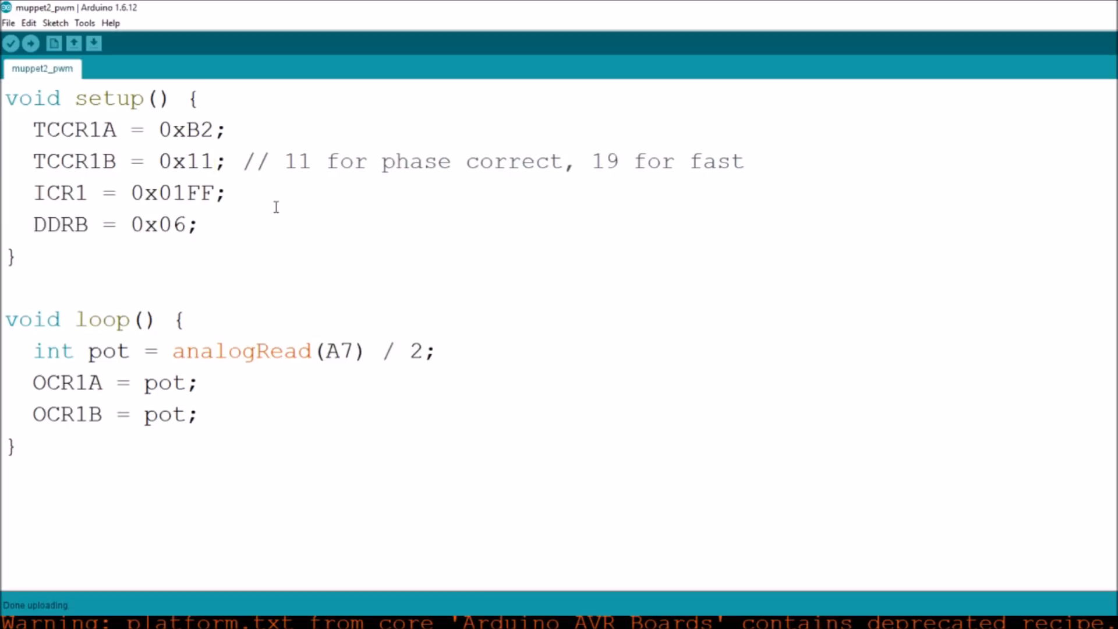
mouse_move(129, 164)
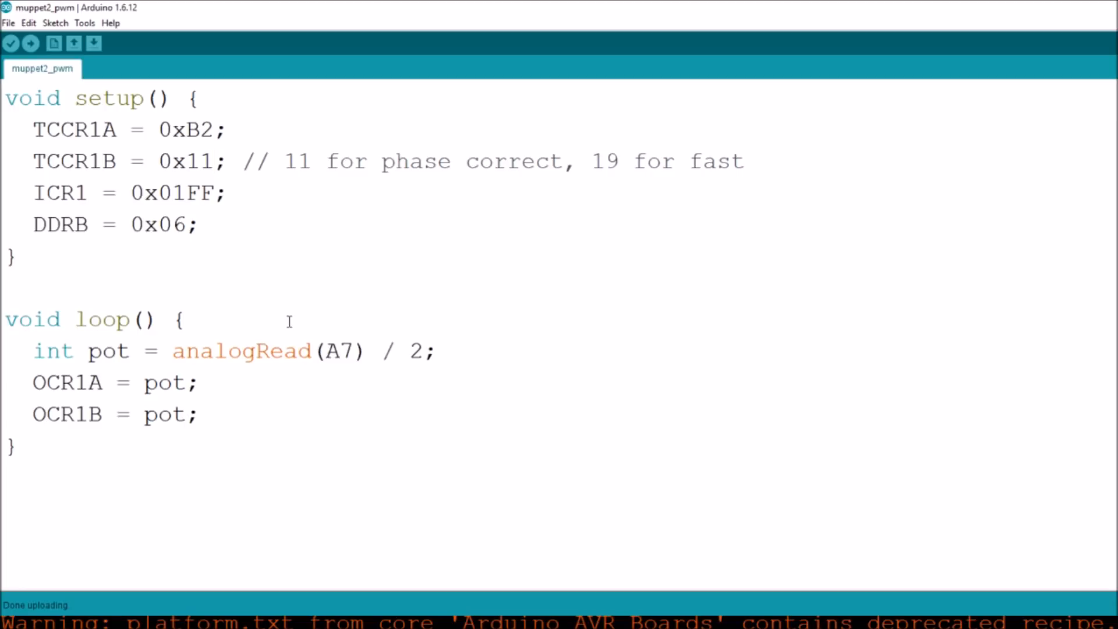
mouse_move(219, 383)
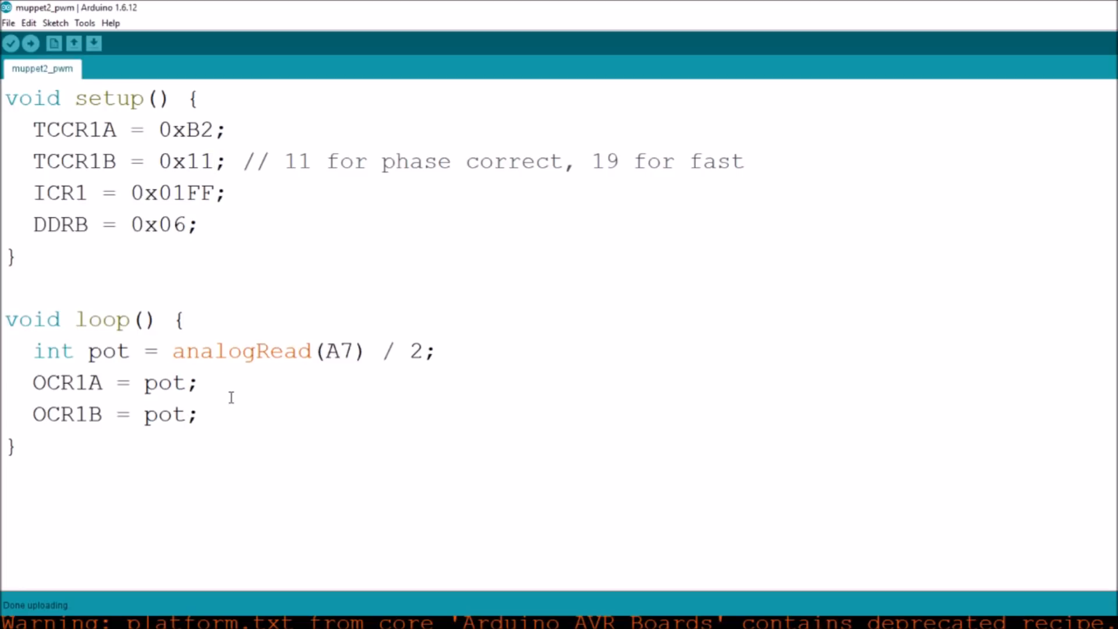
mouse_move(219, 384)
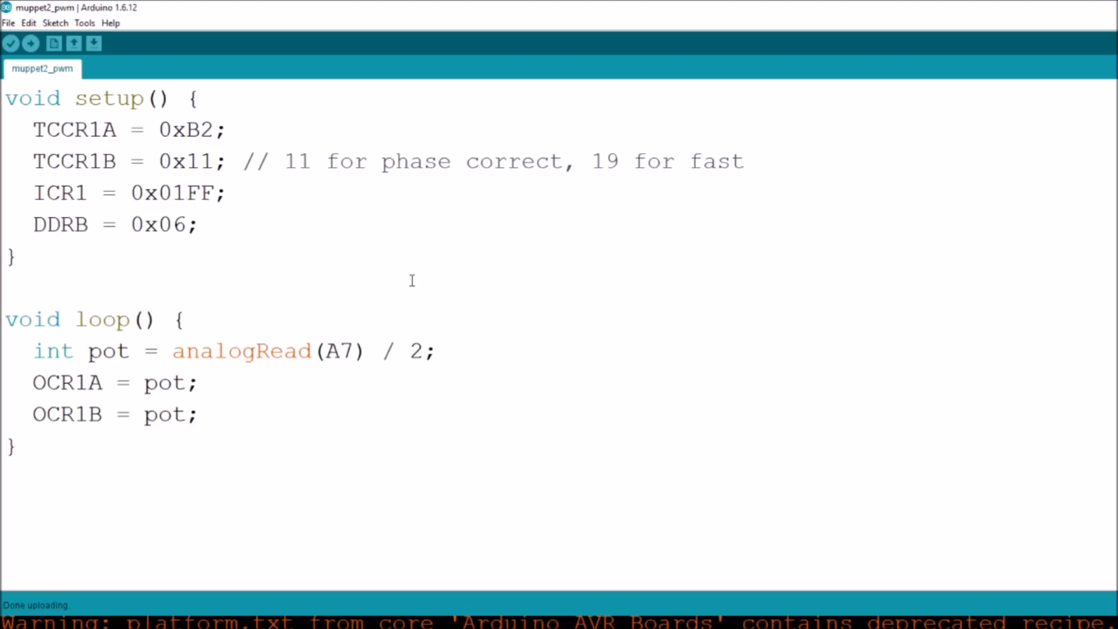
mouse_move(212, 162)
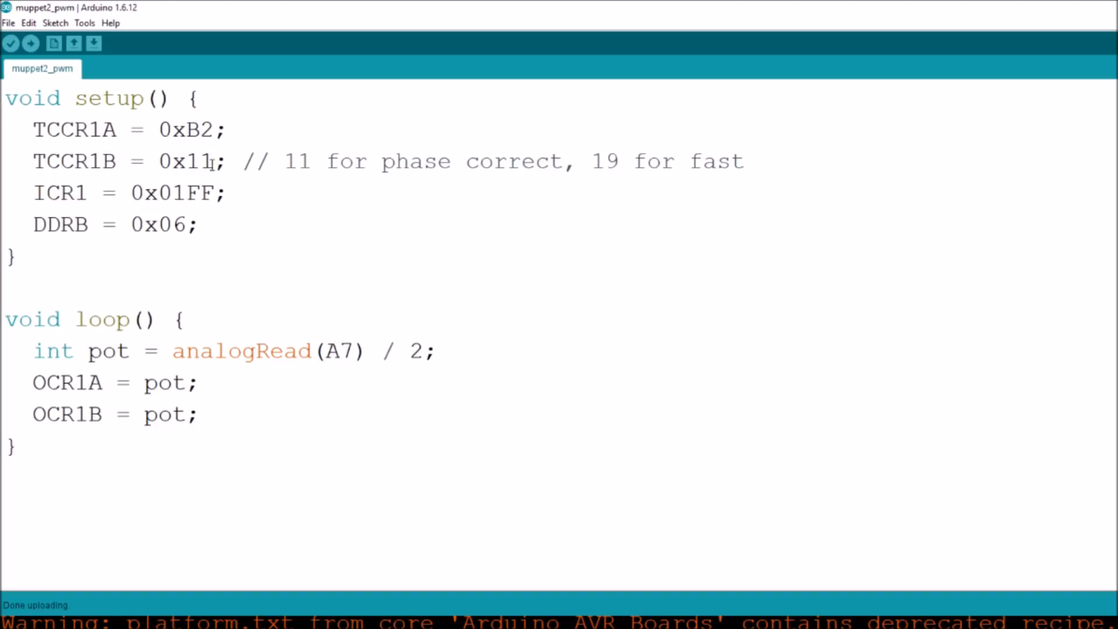
mouse_move(276, 248)
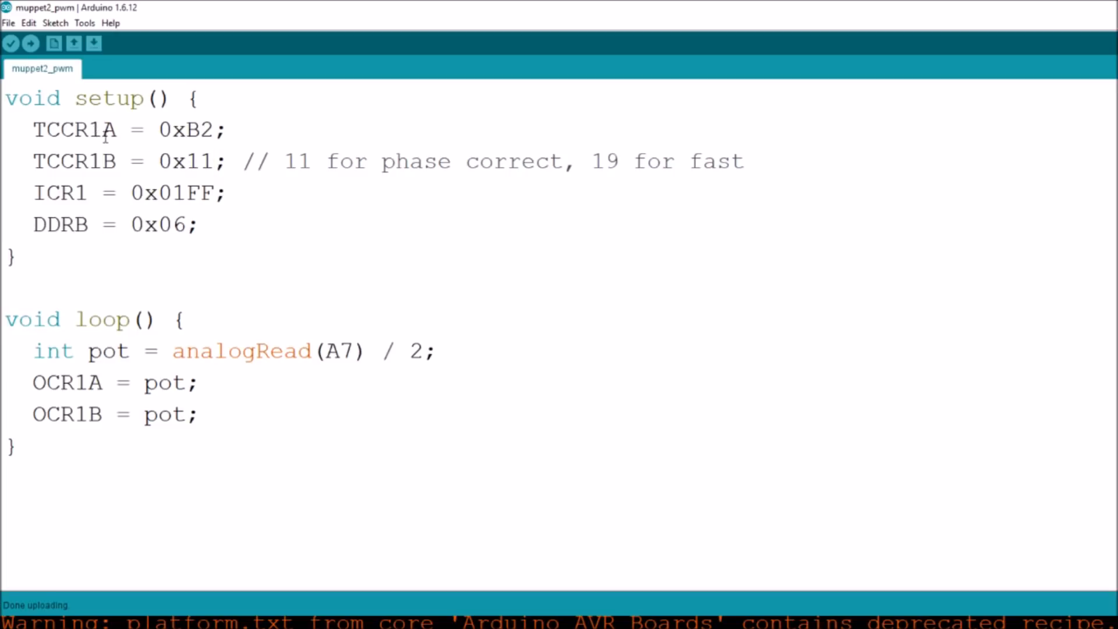
mouse_move(92, 193)
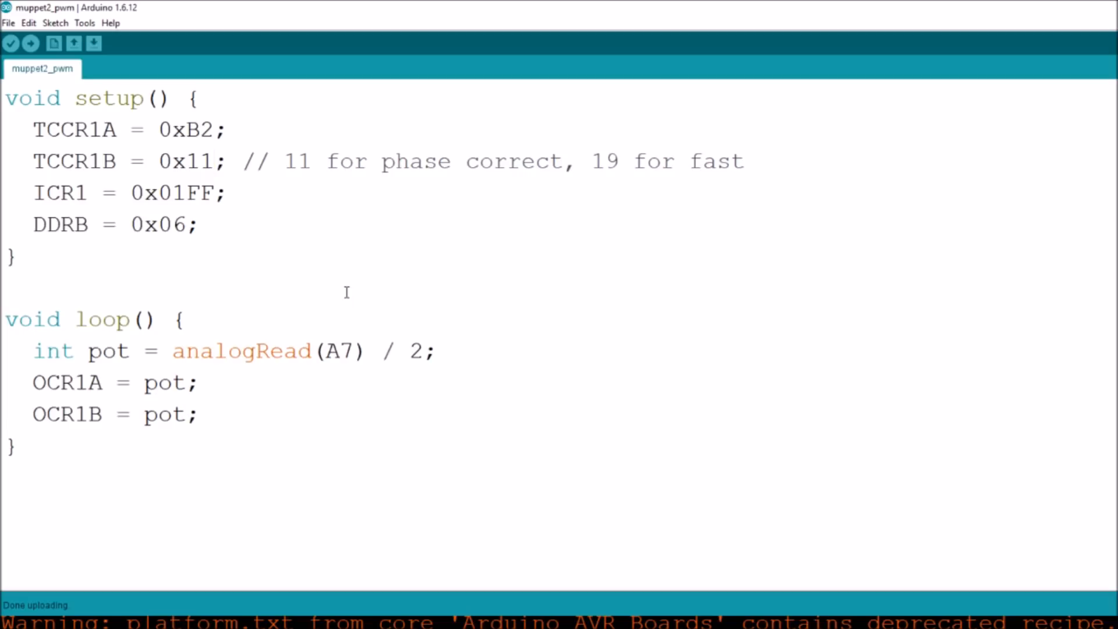
mouse_move(303, 279)
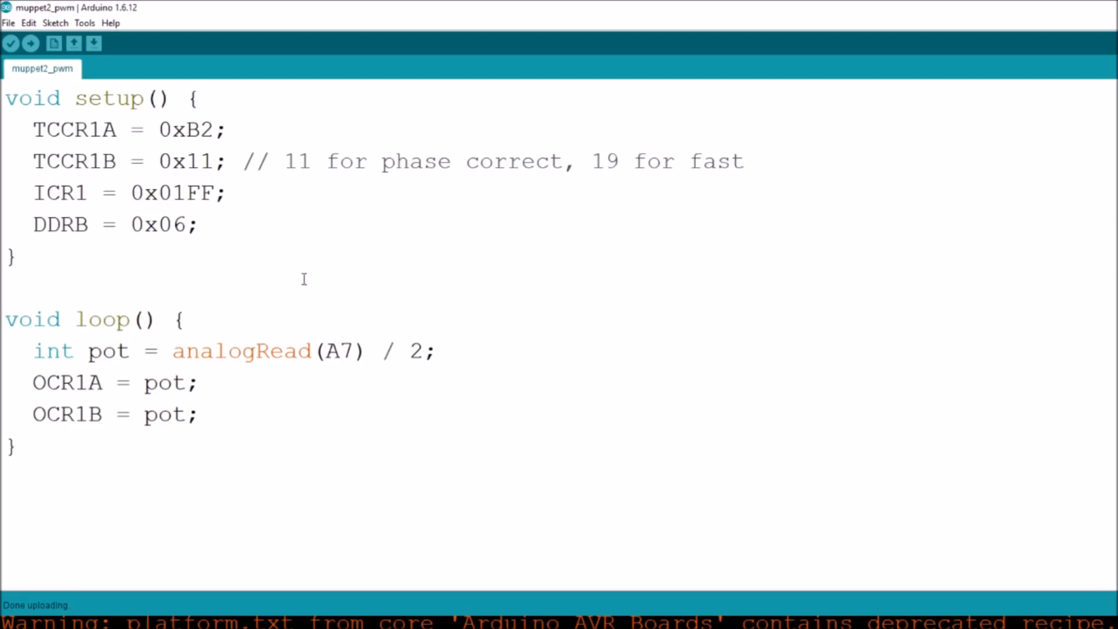
mouse_move(314, 270)
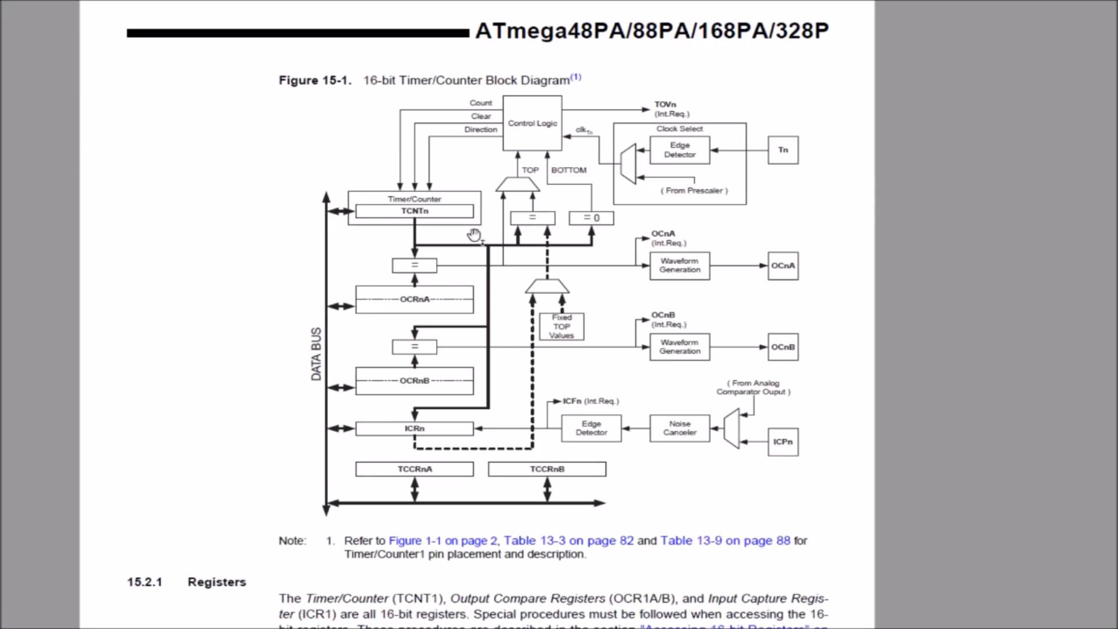
mouse_move(514, 222)
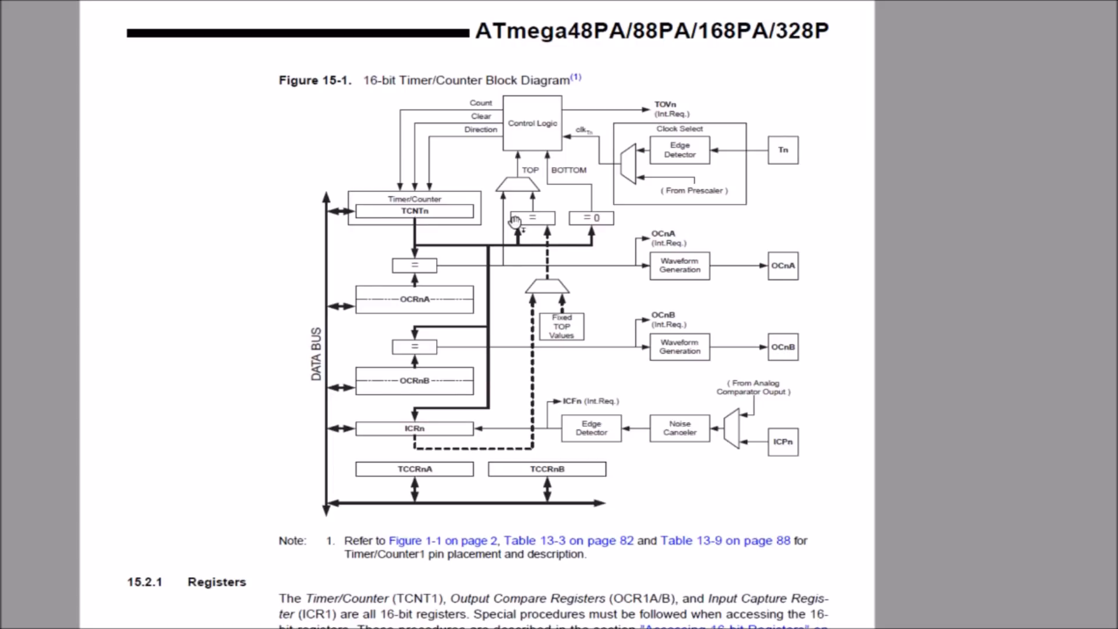
mouse_move(502, 219)
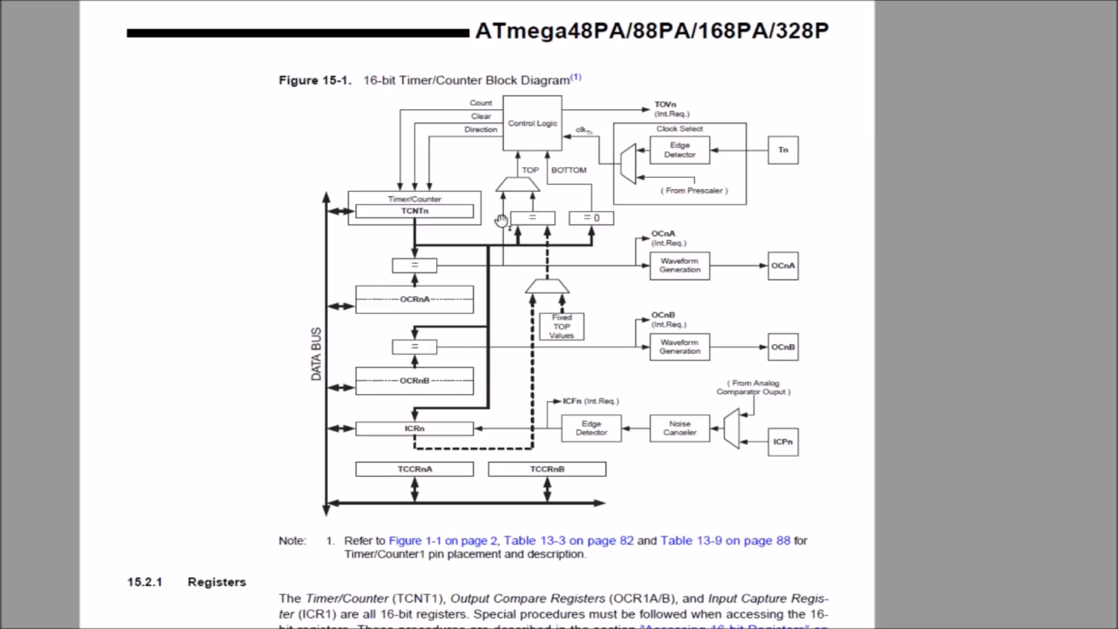
mouse_move(492, 215)
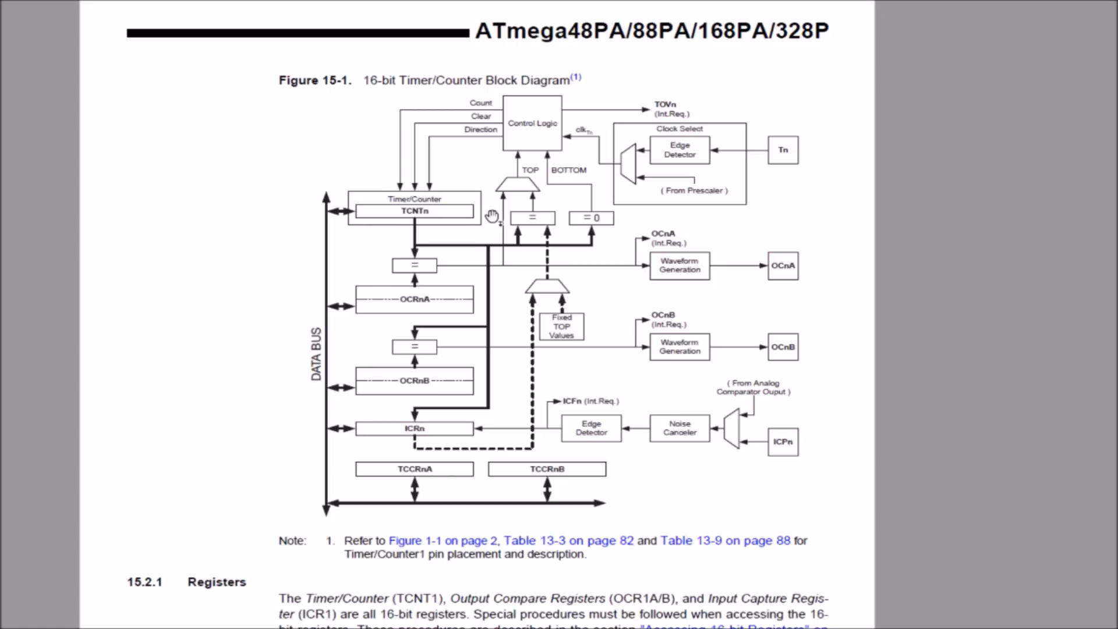
mouse_move(458, 213)
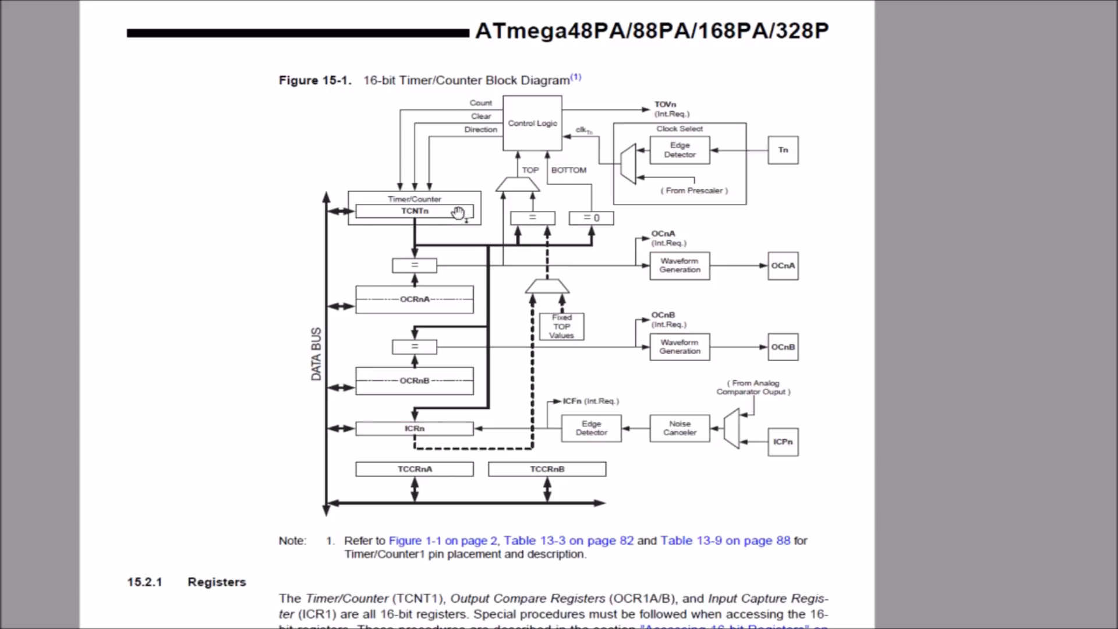
mouse_move(442, 307)
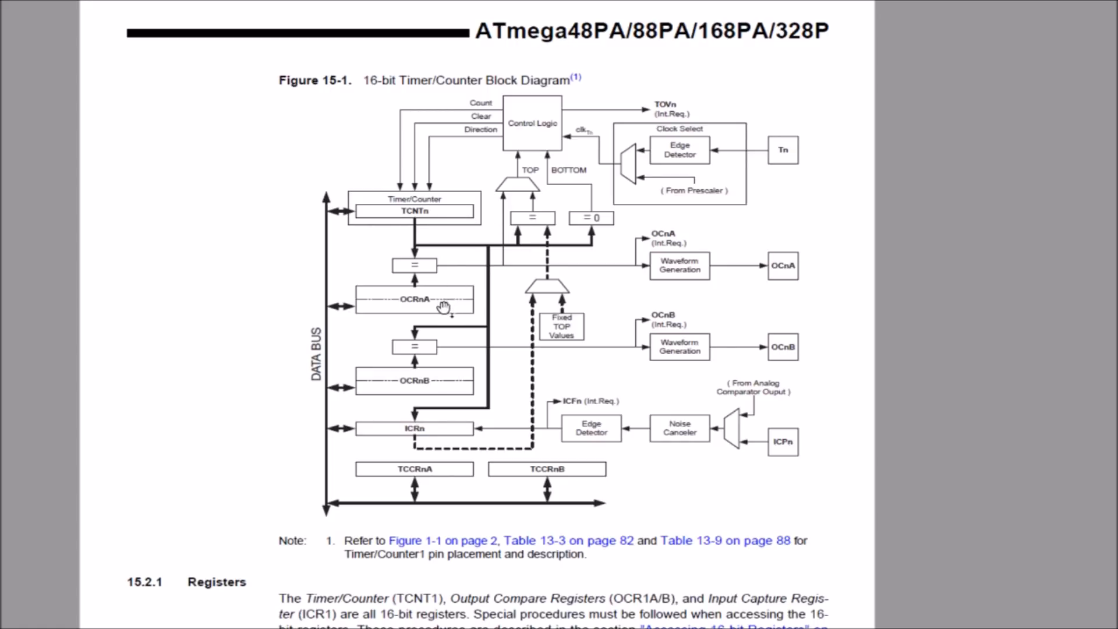
mouse_move(439, 378)
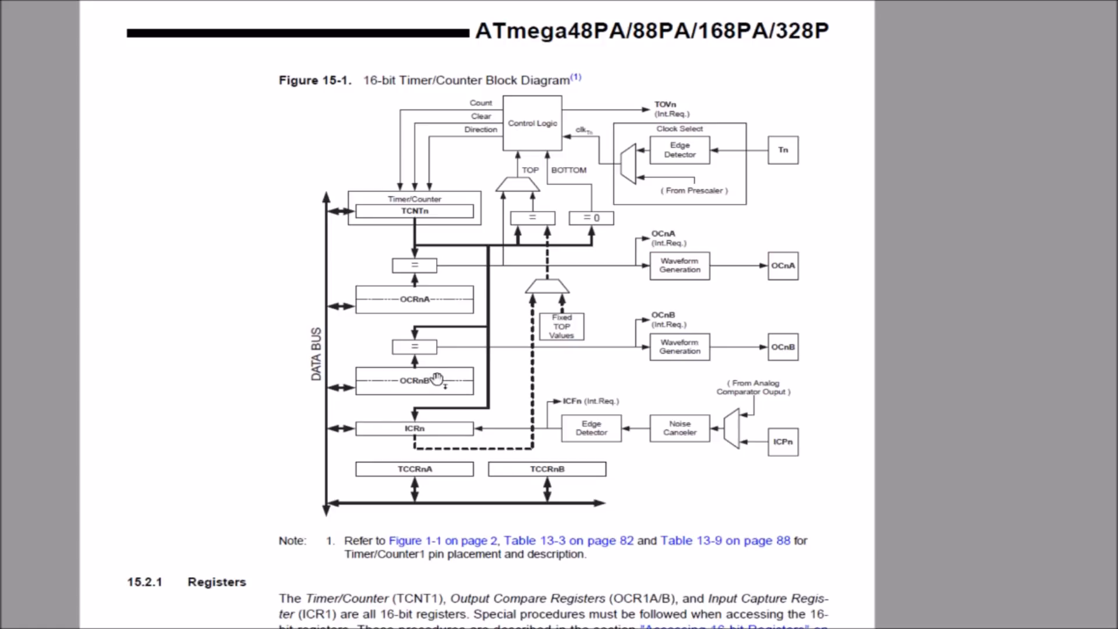
mouse_move(420, 369)
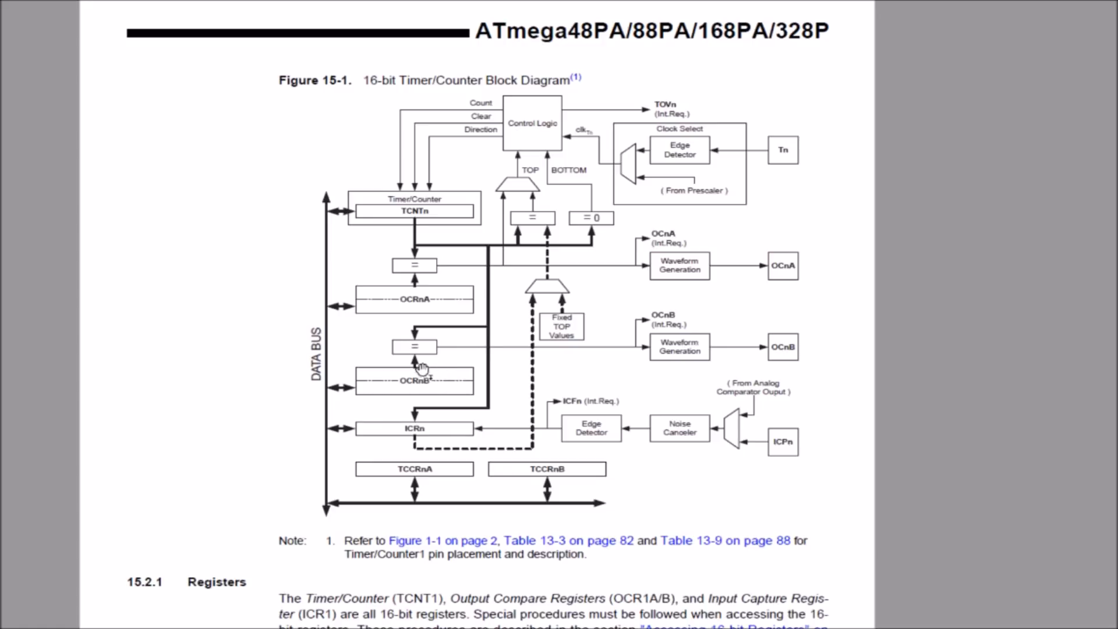
mouse_move(619, 282)
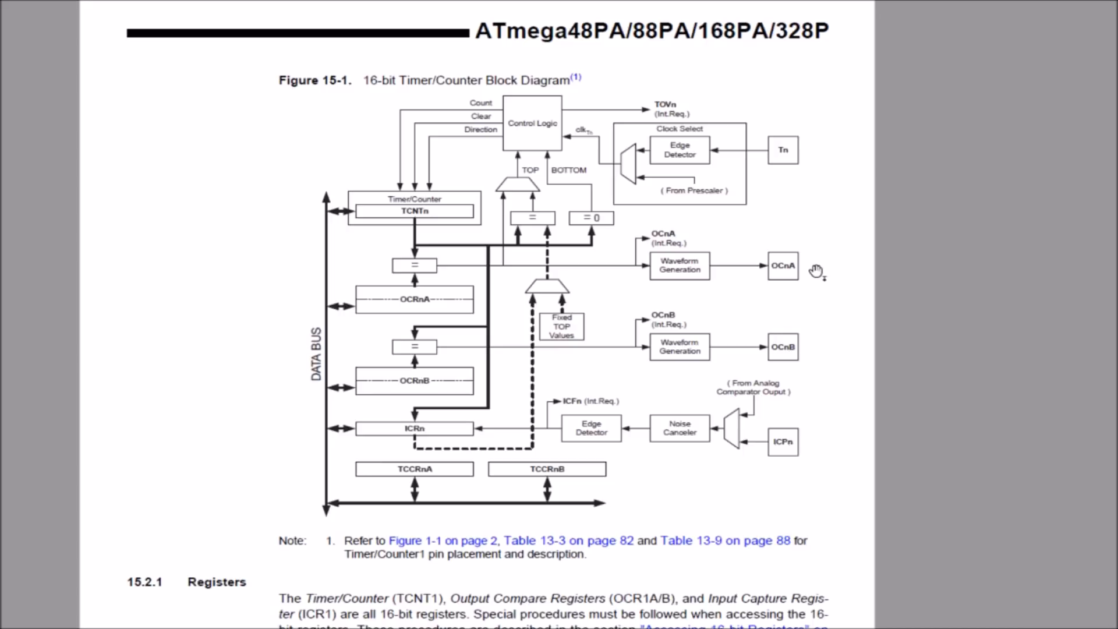
mouse_move(431, 296)
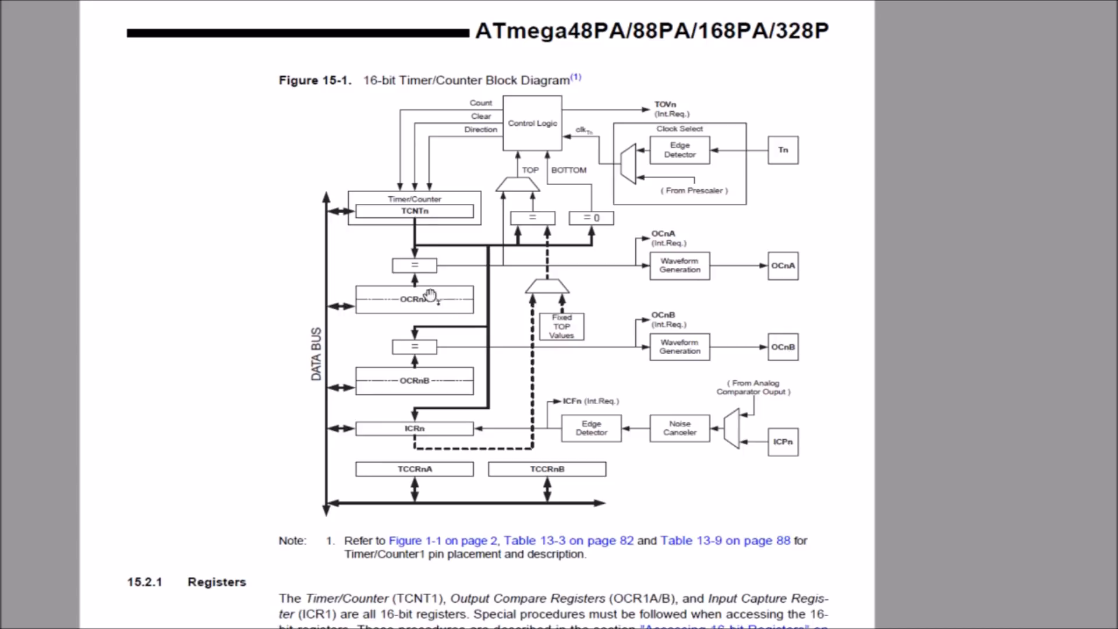
mouse_move(444, 436)
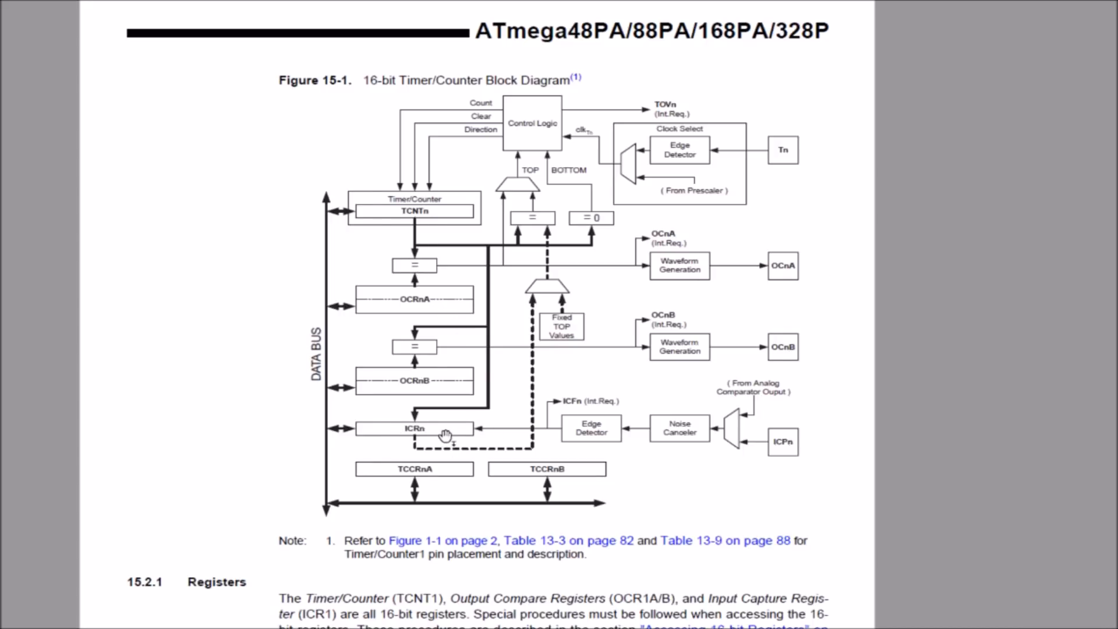
mouse_move(442, 435)
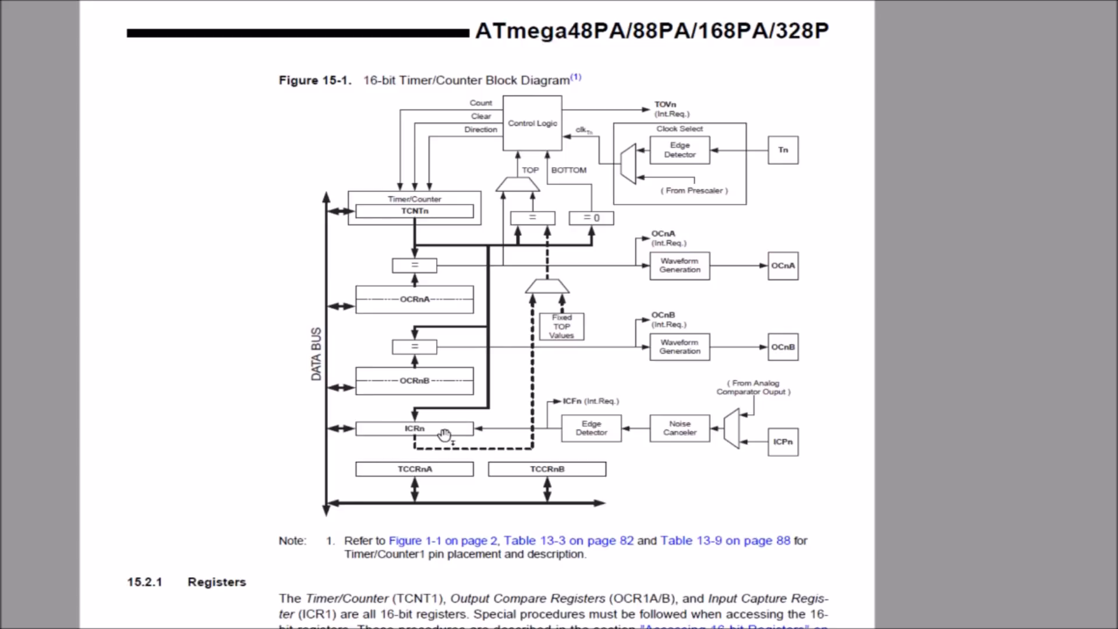
mouse_move(496, 310)
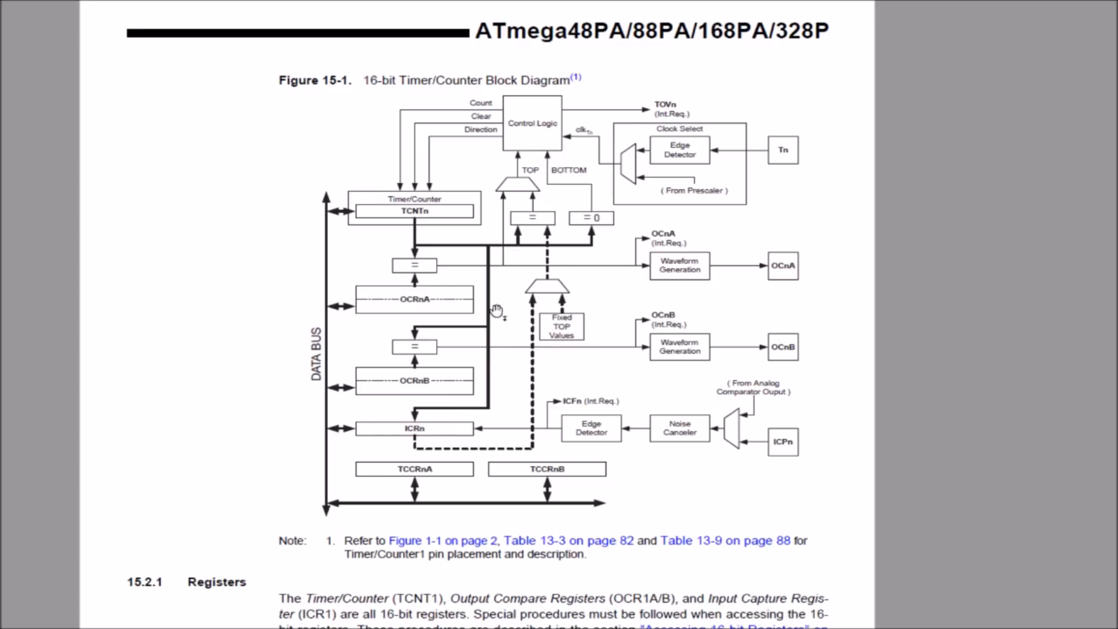
mouse_move(481, 384)
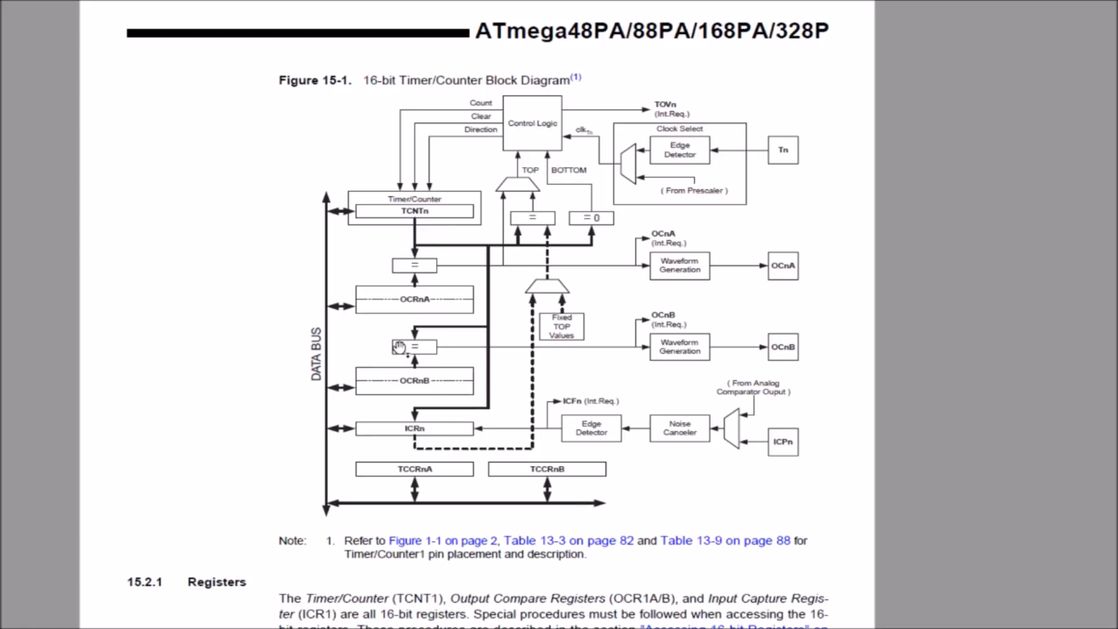
mouse_move(505, 379)
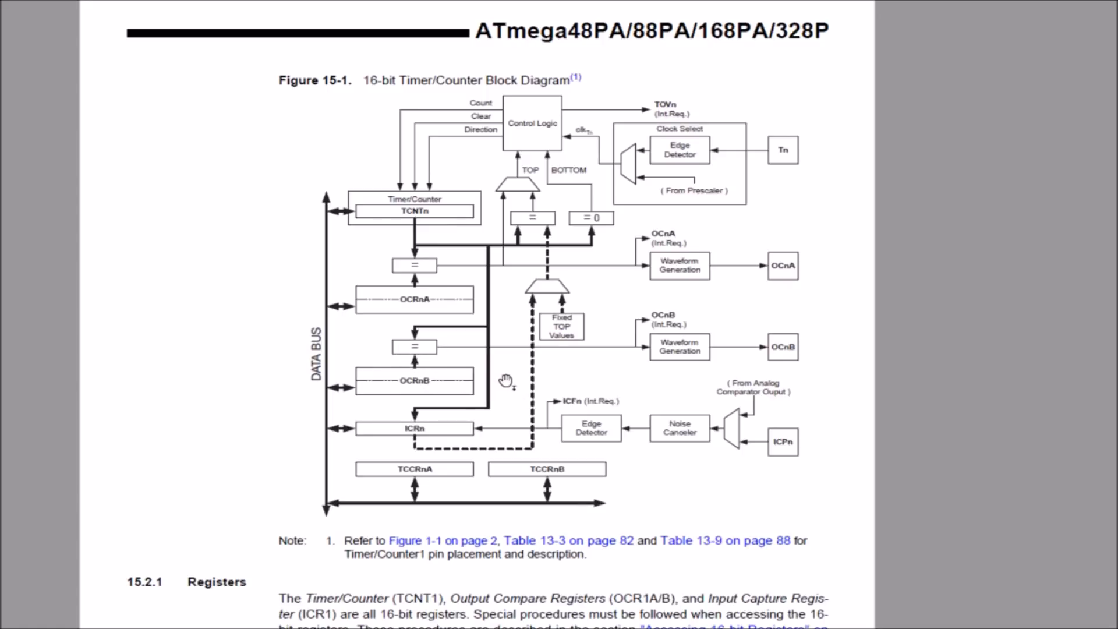
mouse_move(571, 480)
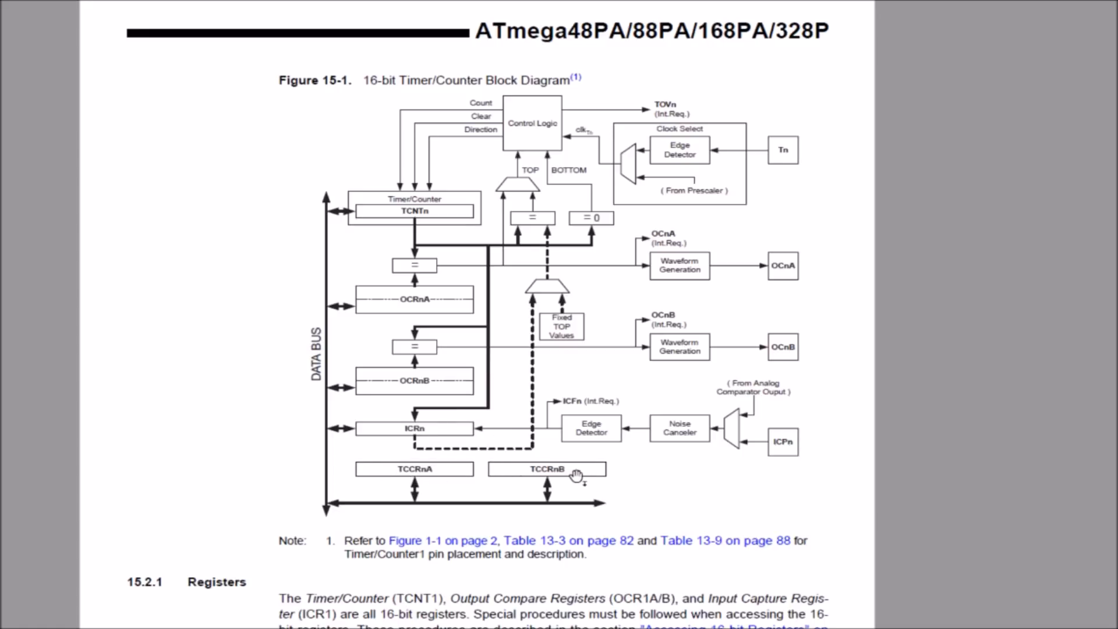
mouse_move(578, 469)
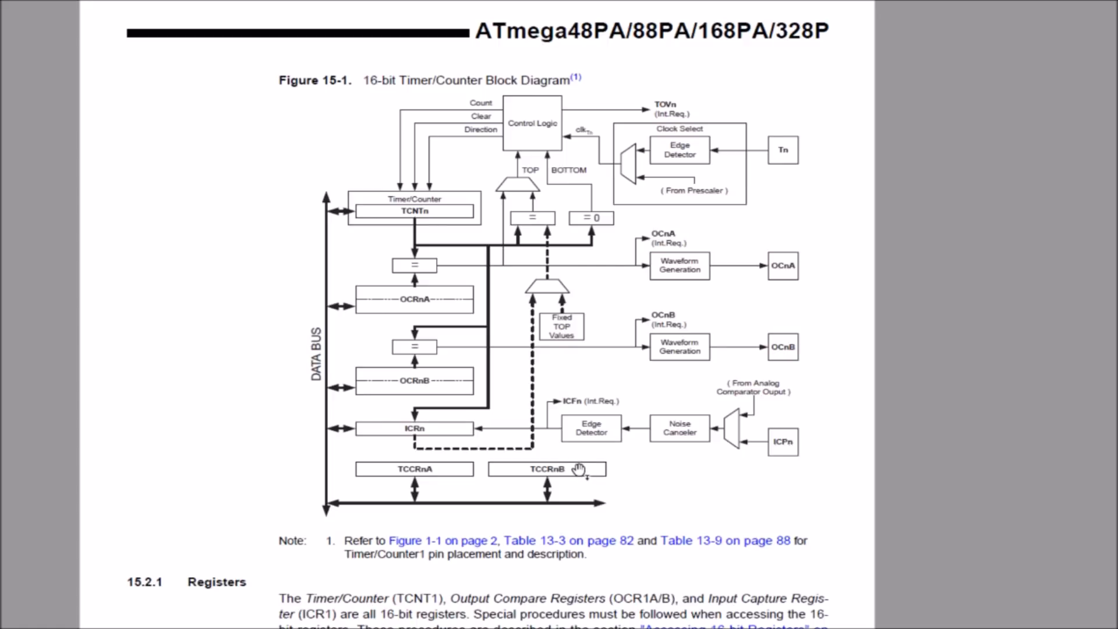
mouse_move(581, 470)
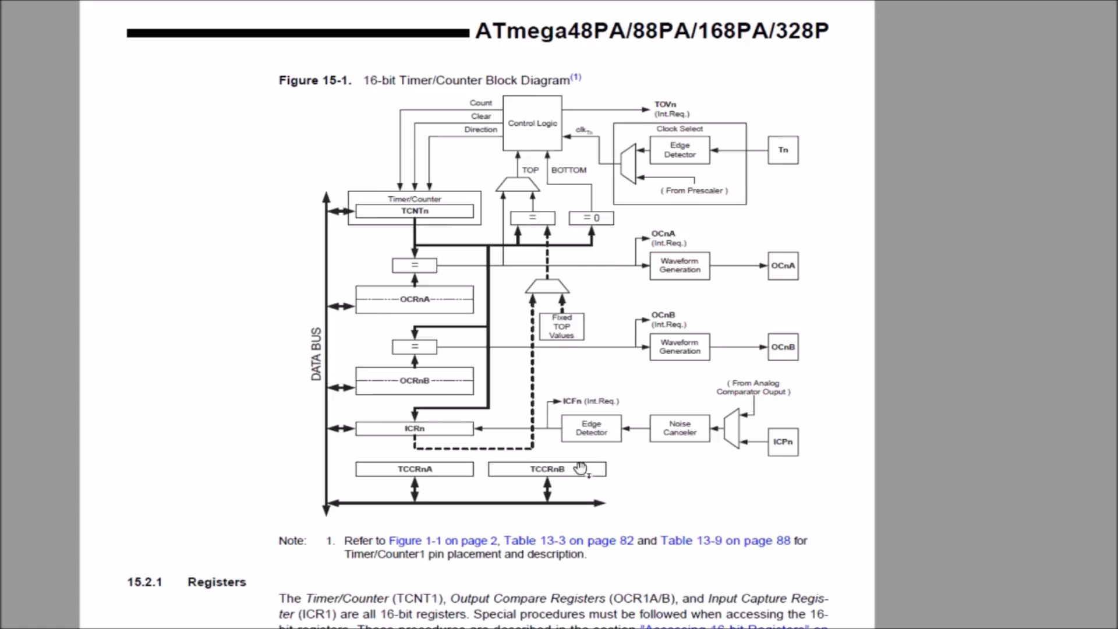
mouse_move(575, 471)
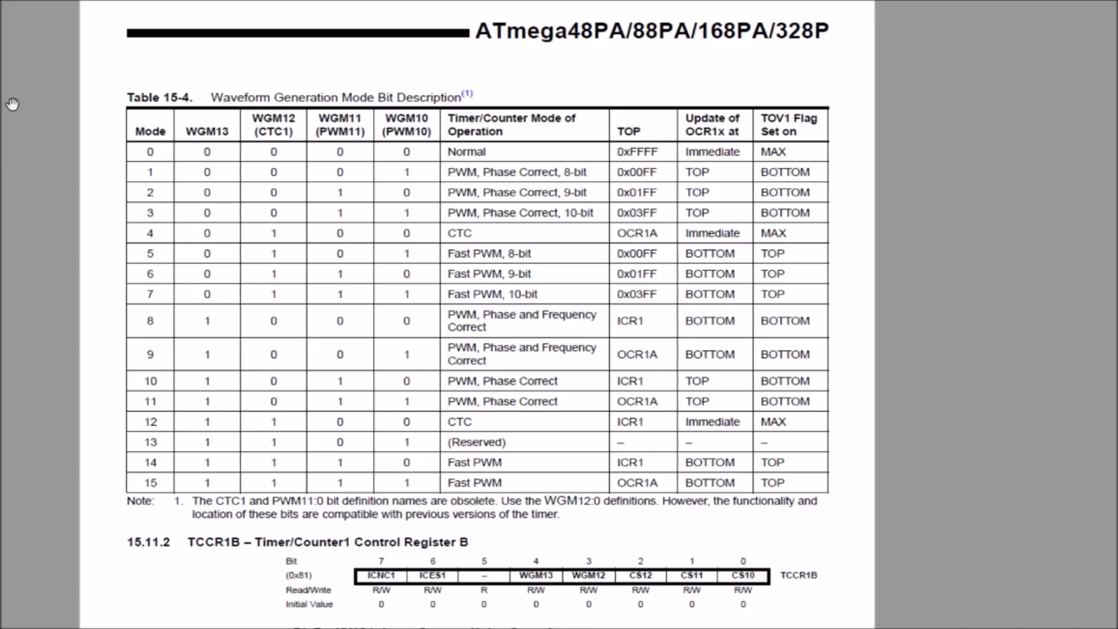
mouse_move(341, 226)
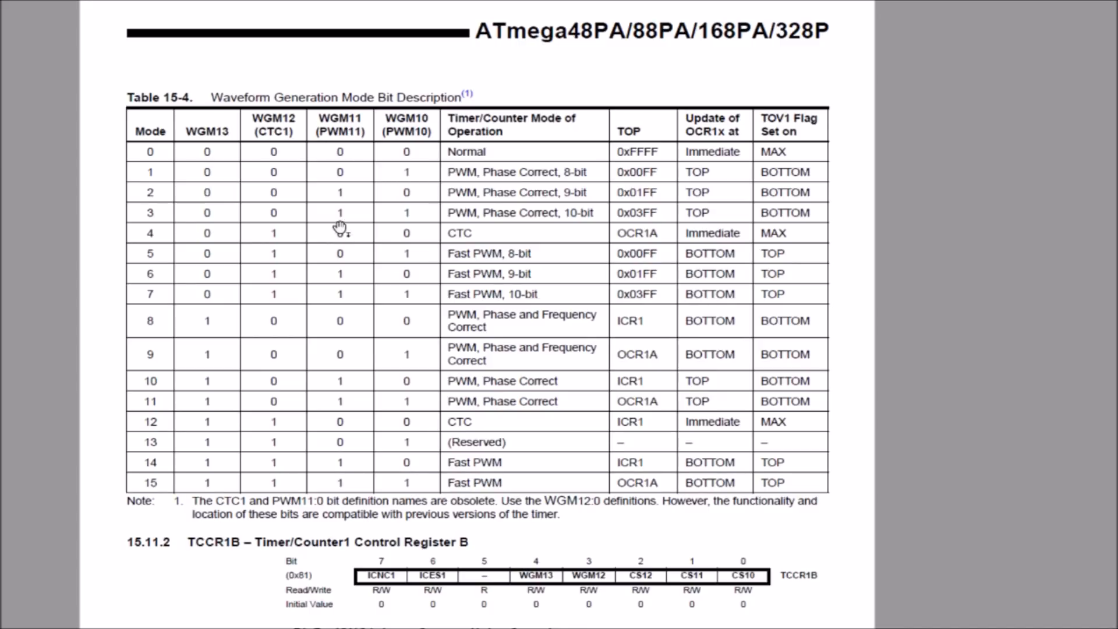
mouse_move(412, 285)
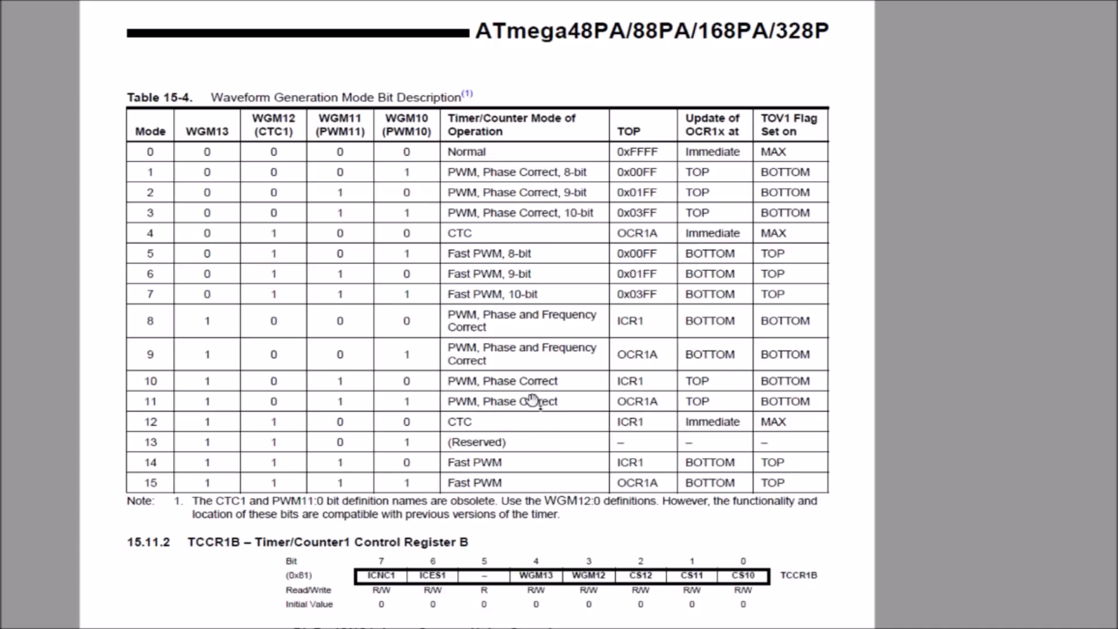
mouse_move(668, 380)
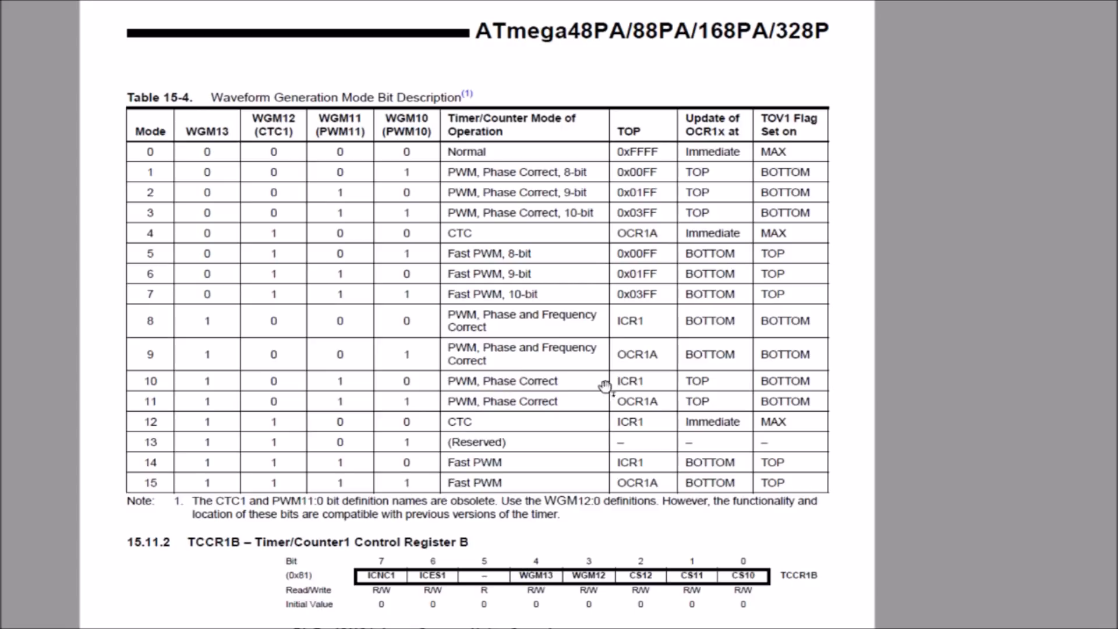
mouse_move(606, 381)
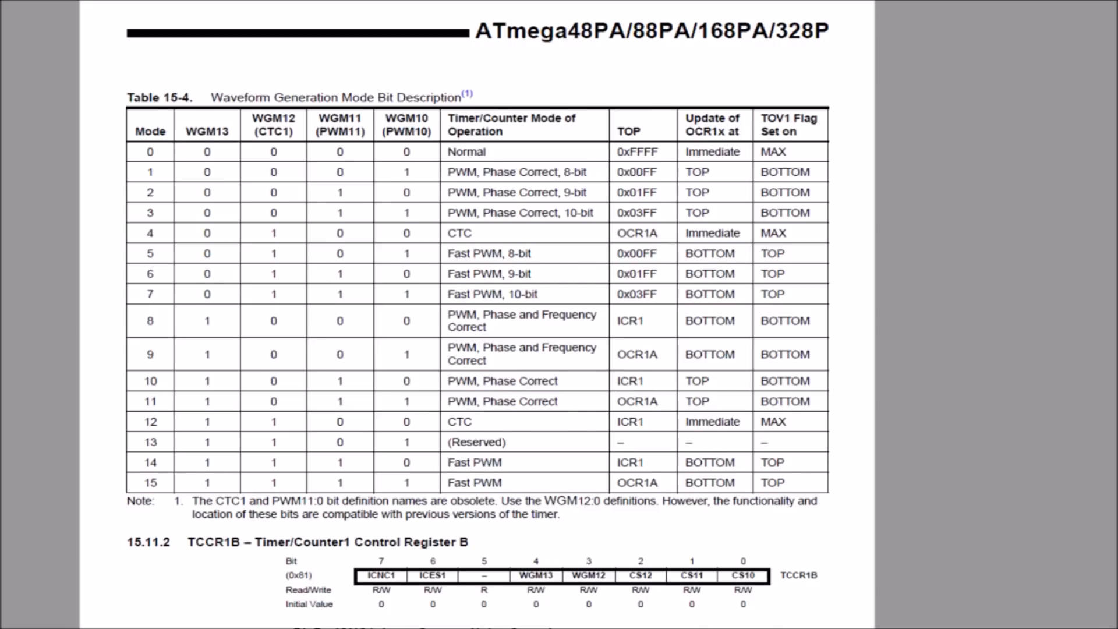
scroll(down, 3)
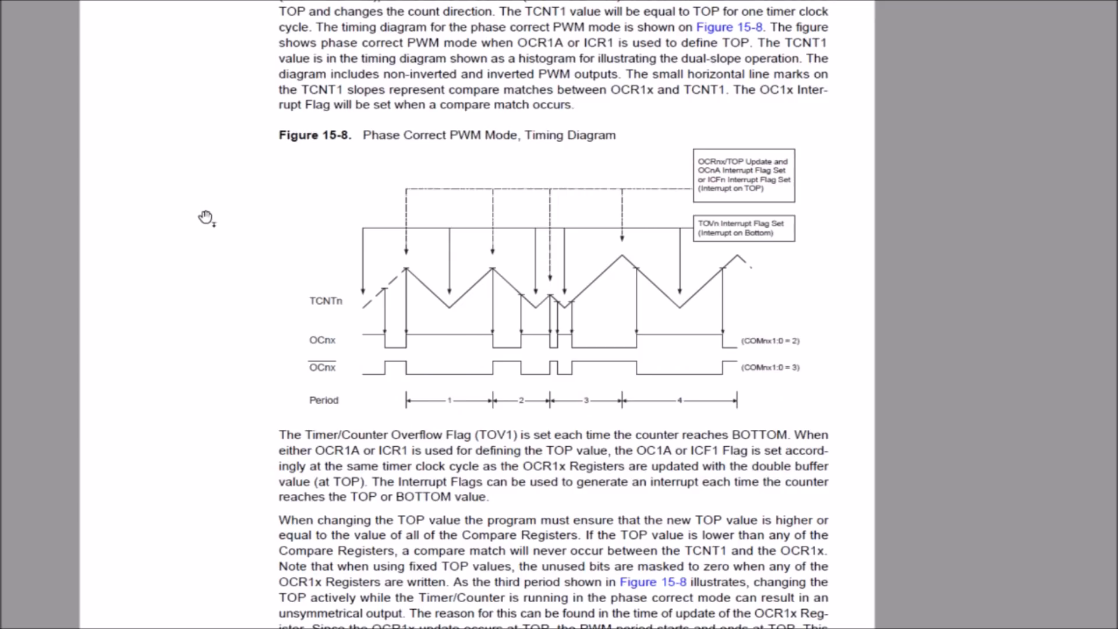